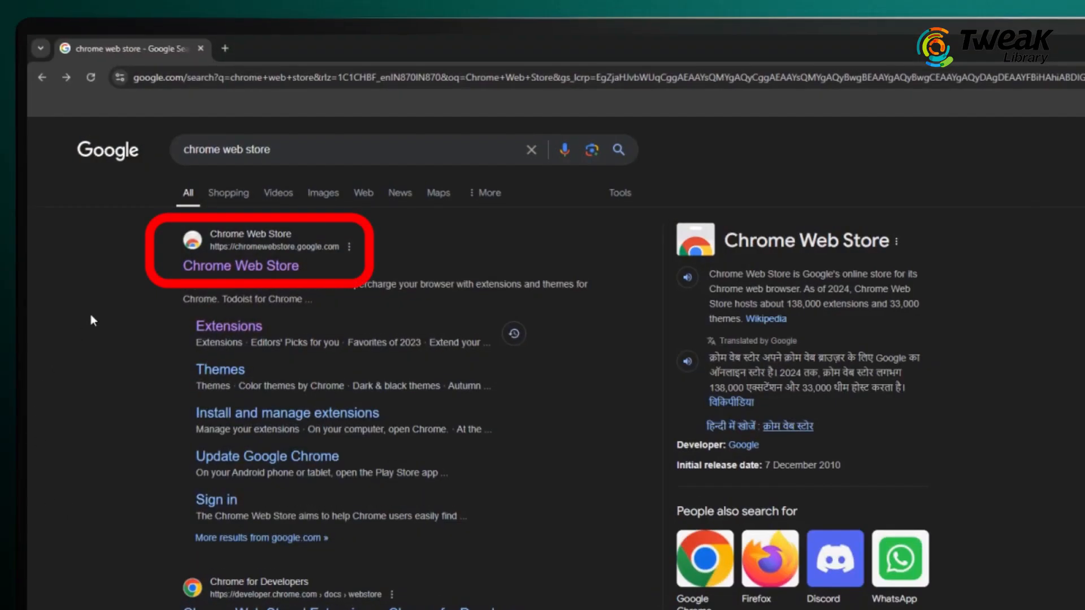
- Install the Ads Blocker extension from the Web Store and switch its blocking on
text(Ads Blocker)
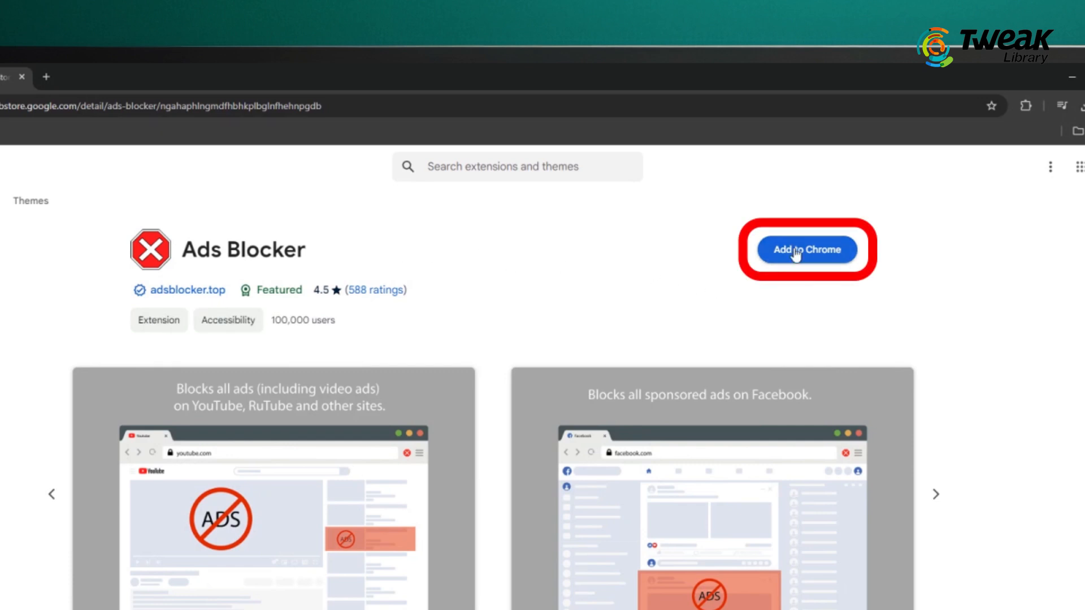
click(806, 249)
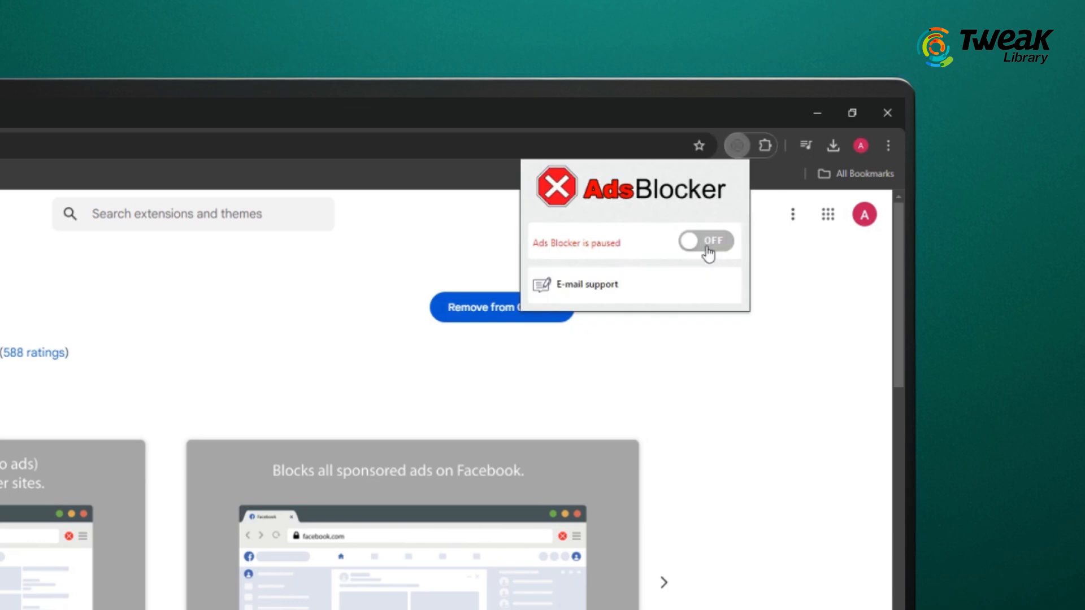
click(703, 242)
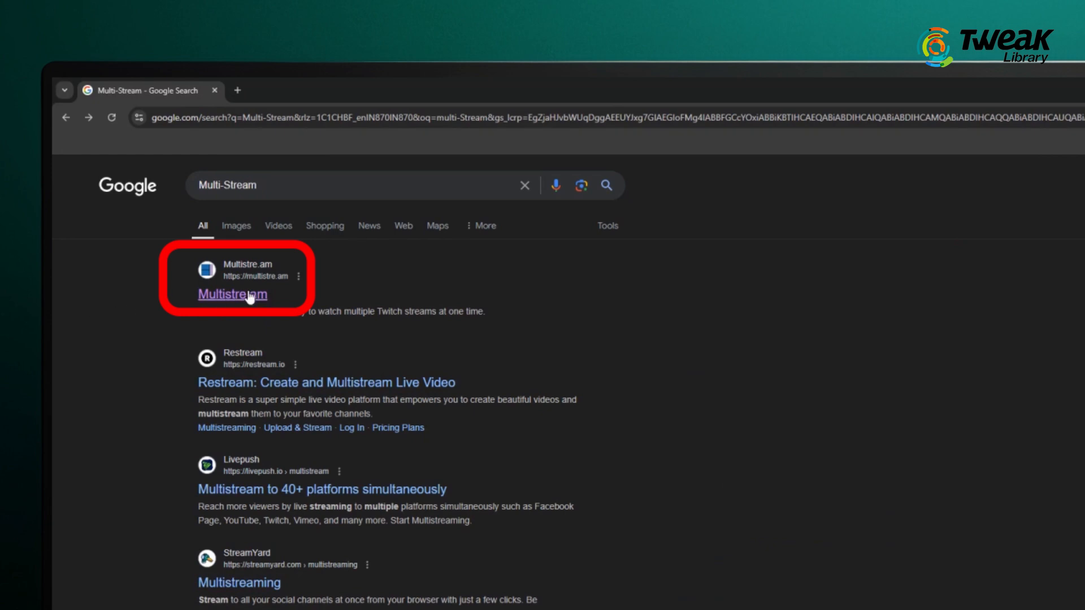
- Start fuzzface49's Twitch stream in Multistre.am's single-stream layout
click(227, 294)
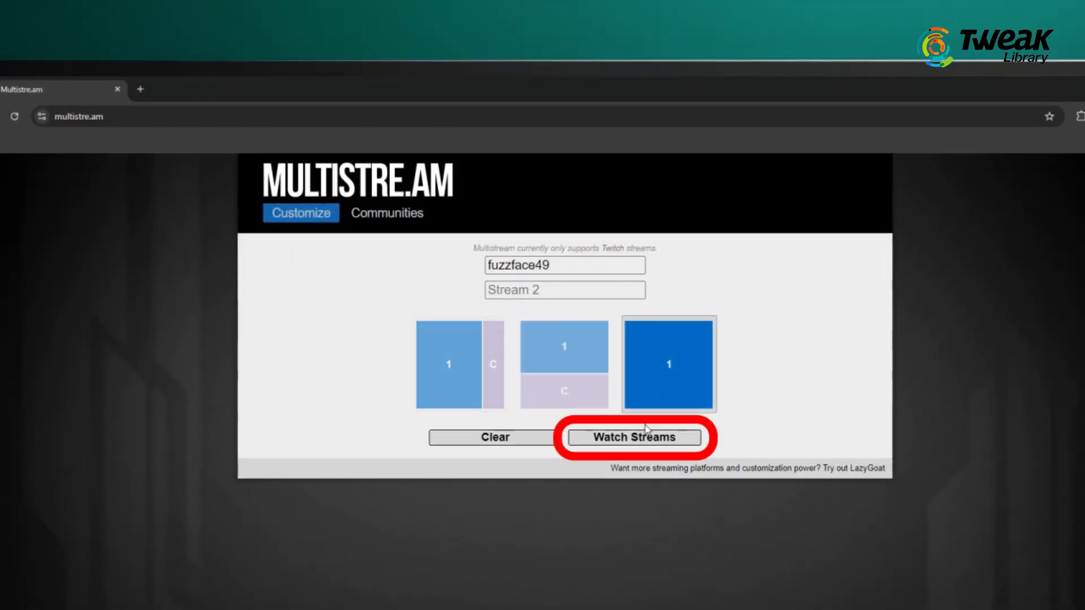
click(633, 437)
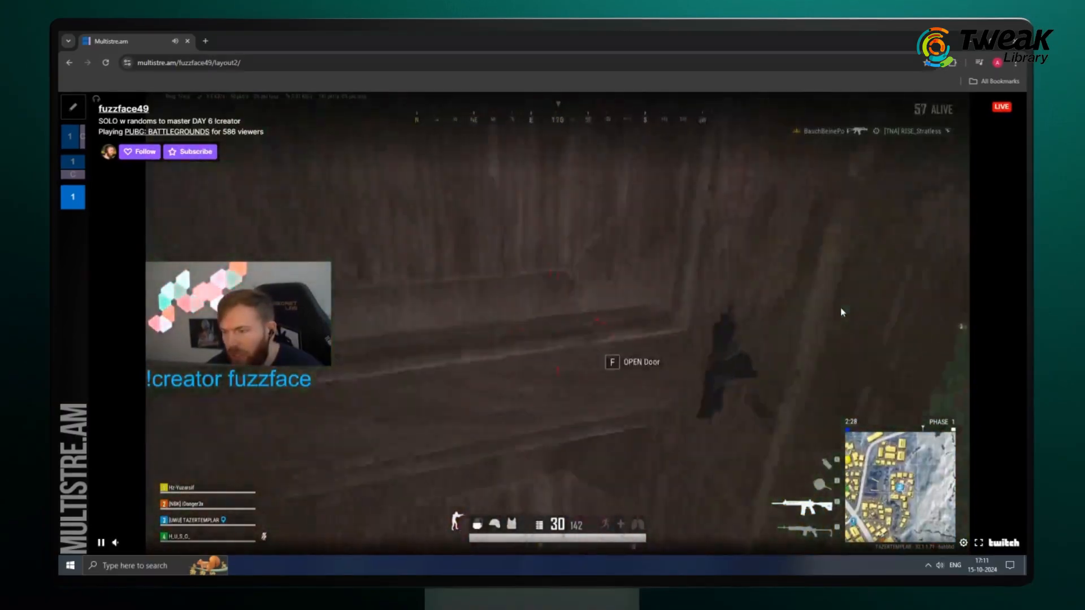